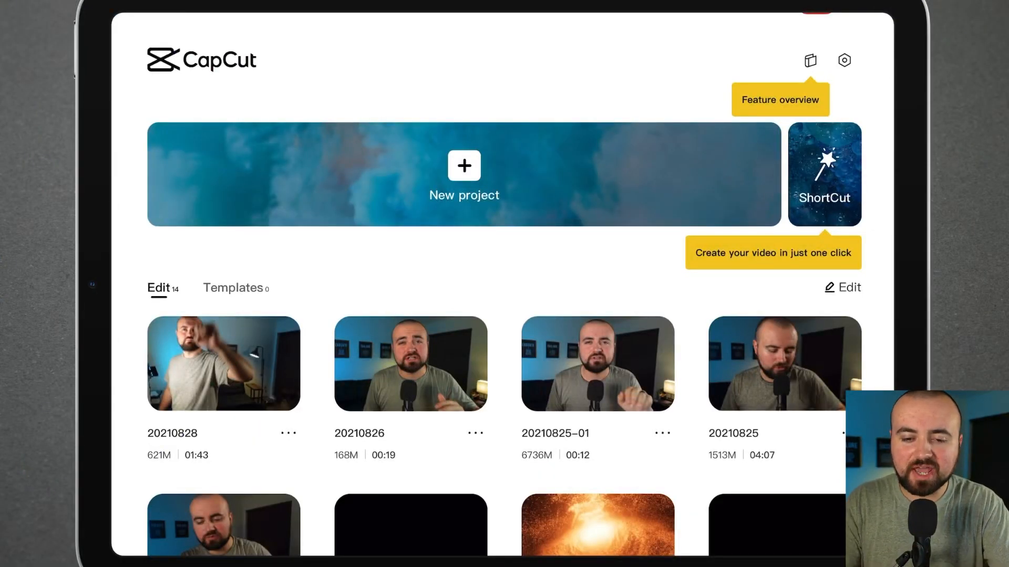
# - Start a new video project from the CapCut home screen
pyautogui.click(464, 166)
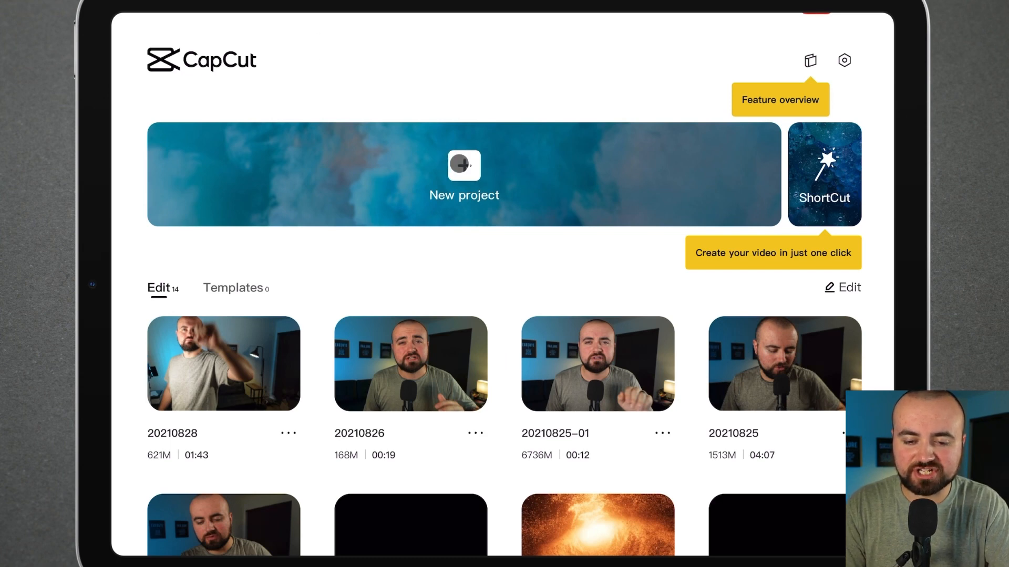
# - Add the five-second dancing clip from Recents as the project's first timeline clip
pyautogui.click(465, 167)
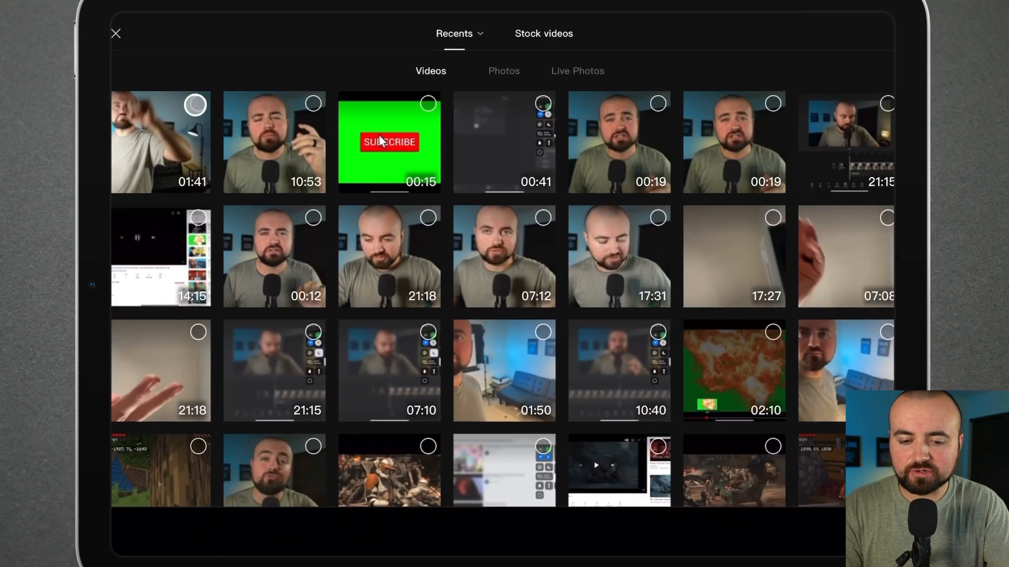
pyautogui.click(162, 146)
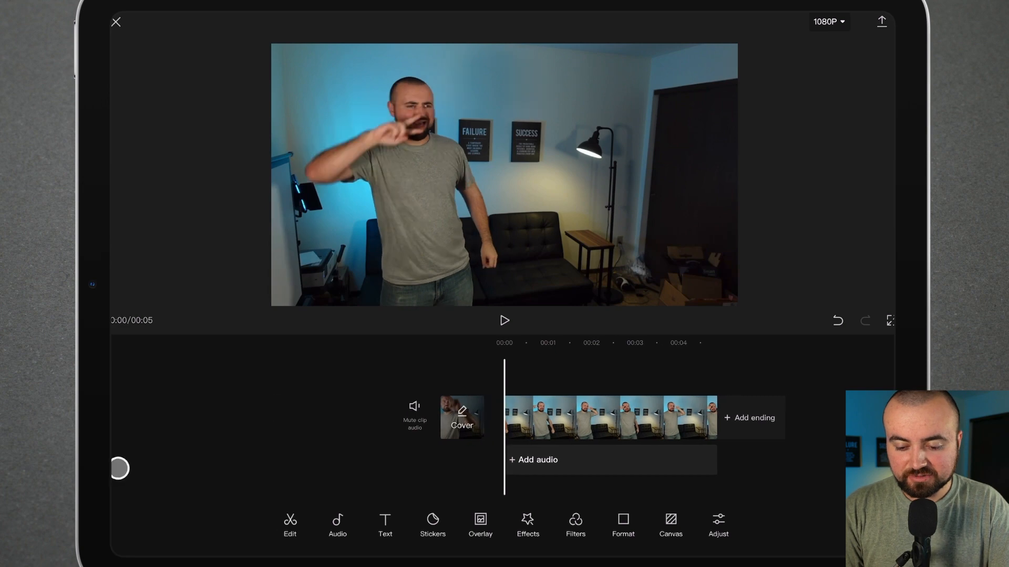
# - Add the second dancing clip from Recents as an overlay above the main clip
pyautogui.click(480, 525)
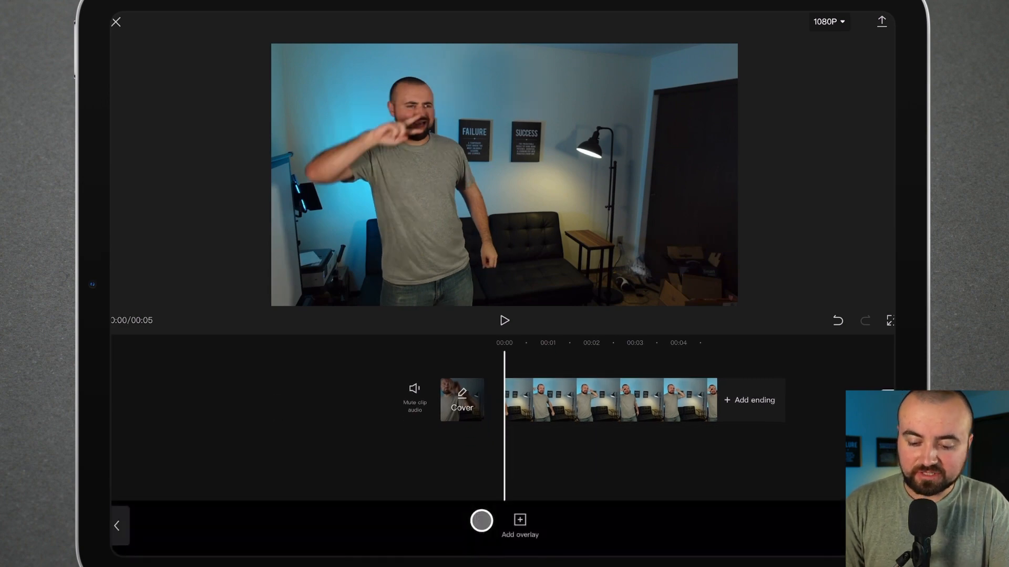
pyautogui.click(518, 519)
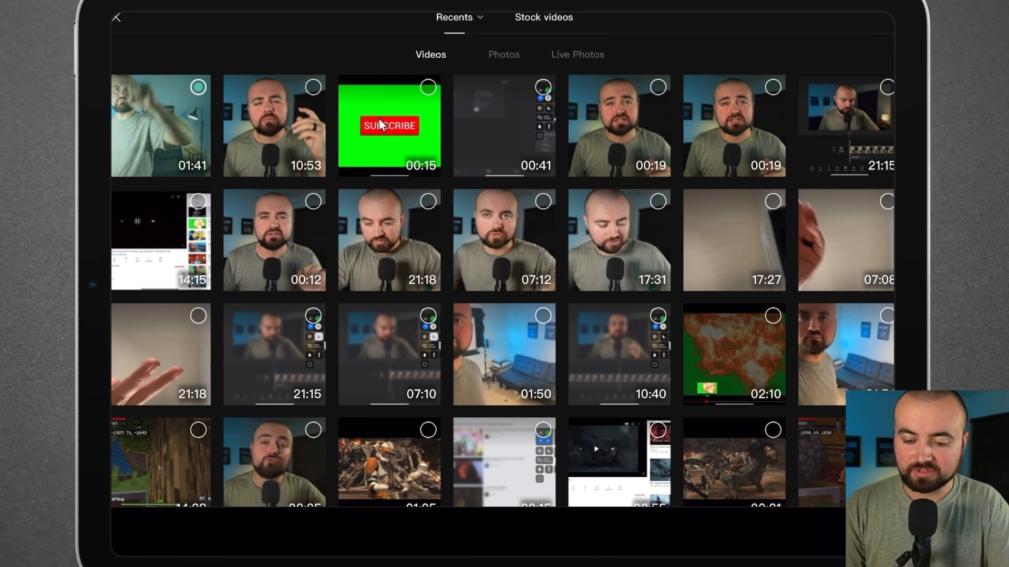
pyautogui.click(158, 126)
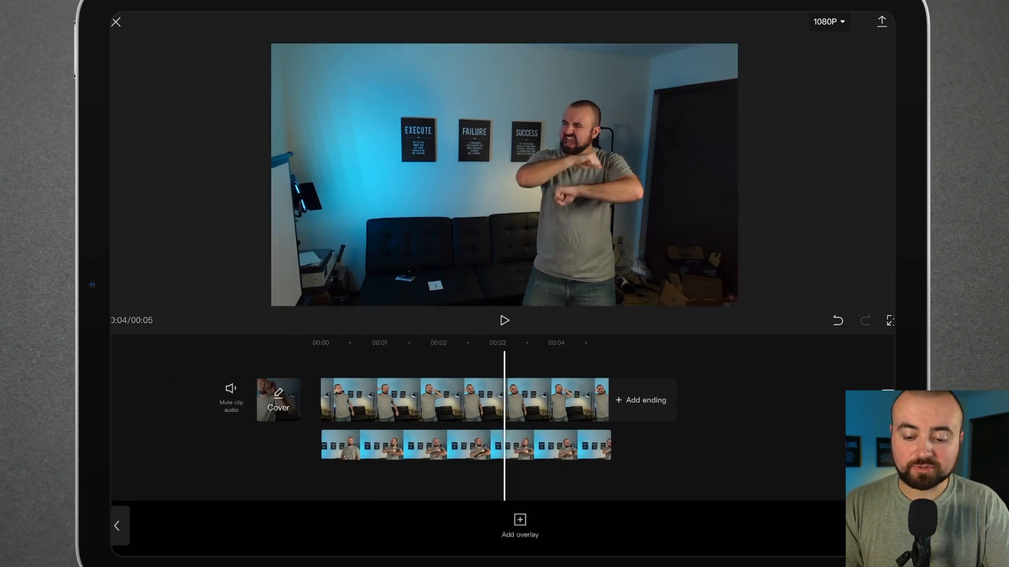
# - Remove the overlay clip's background so two dancers appear side by side in the room
pyautogui.click(464, 446)
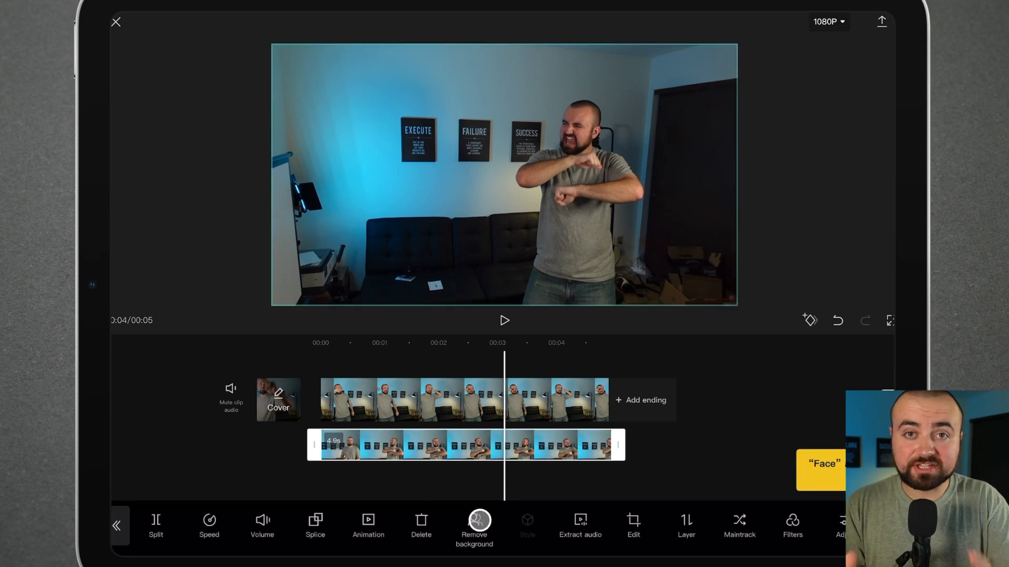
pyautogui.click(473, 524)
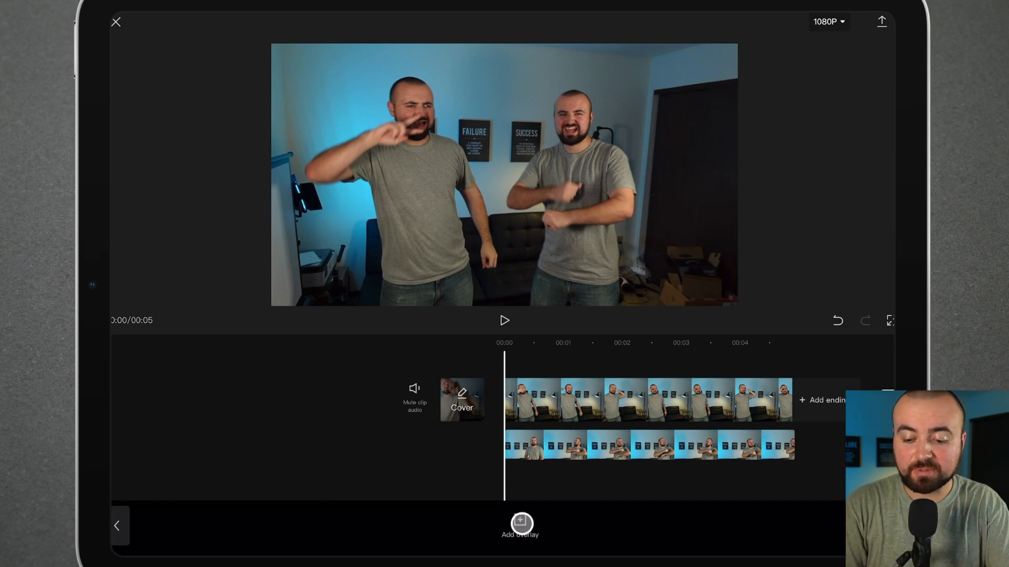
# - Add the third dancing clip as an overlay, split off and delete its excess, and remove its background
pyautogui.click(519, 521)
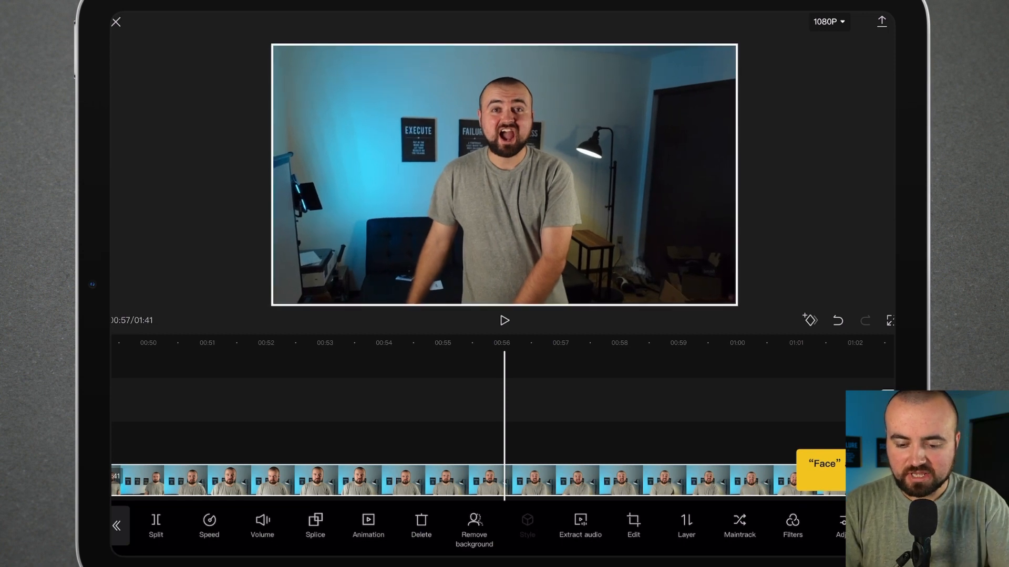
pyautogui.click(155, 521)
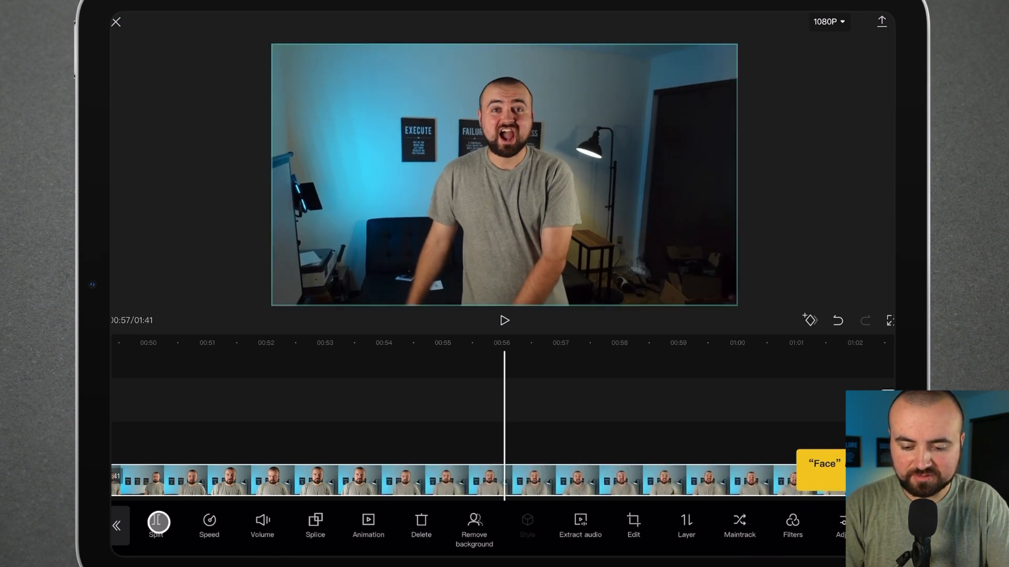
pyautogui.click(420, 535)
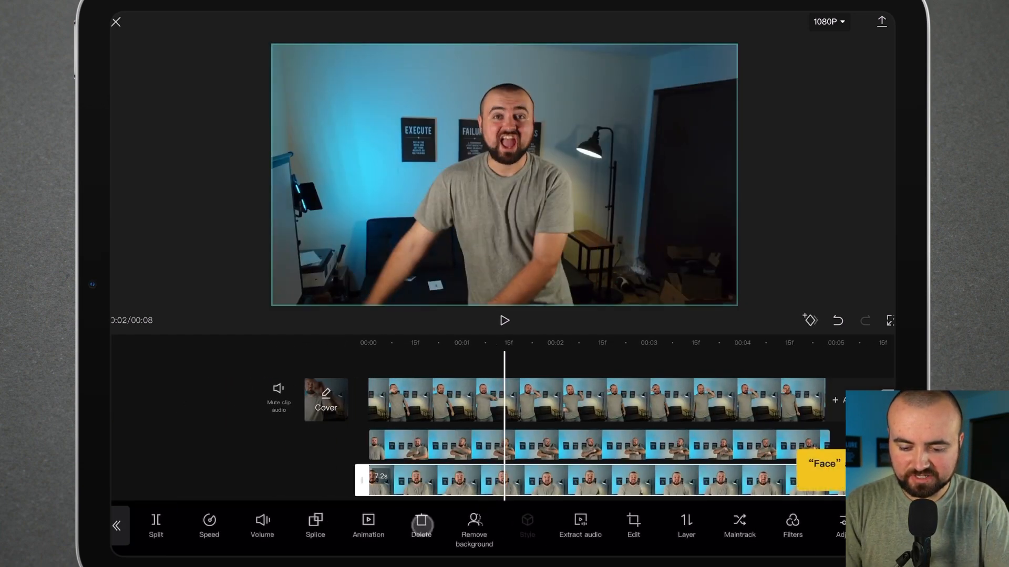
pyautogui.click(473, 529)
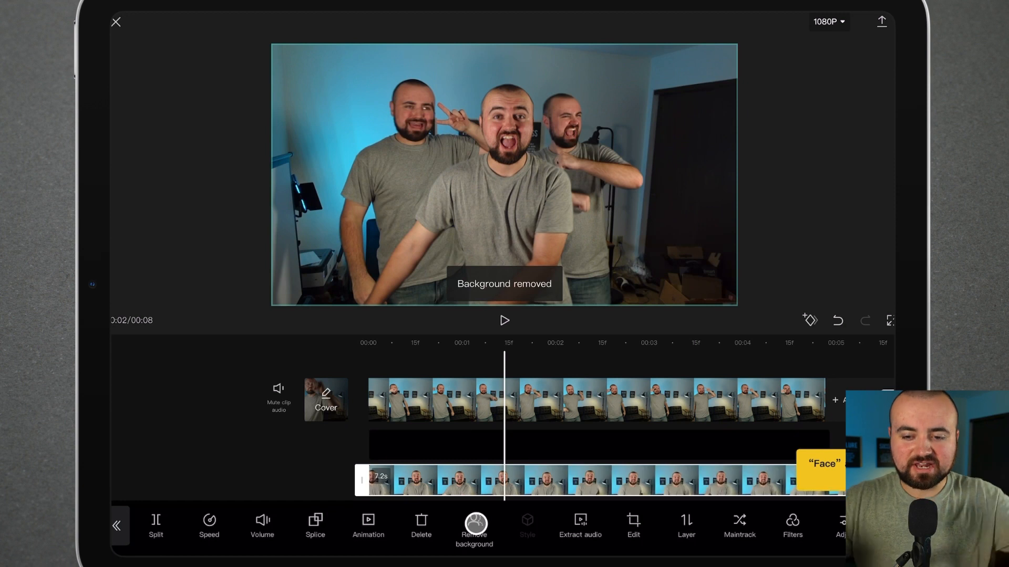